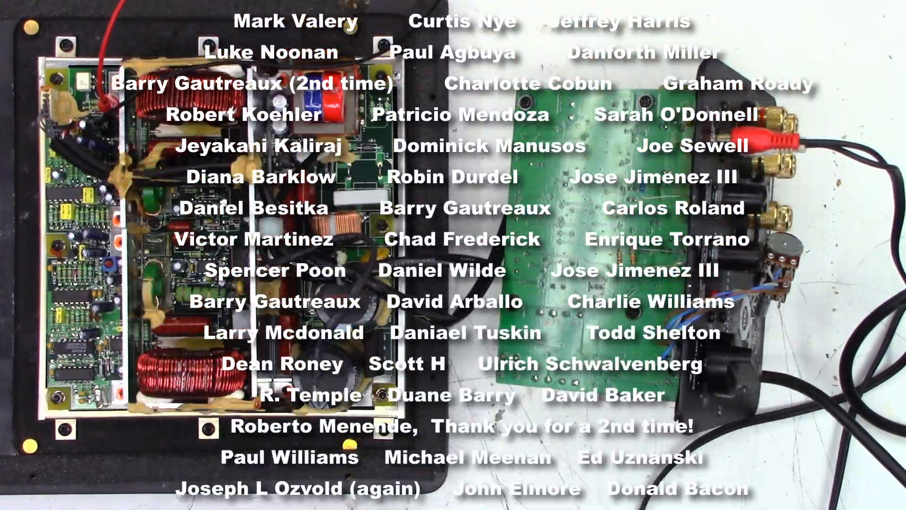
scroll("up", 3)
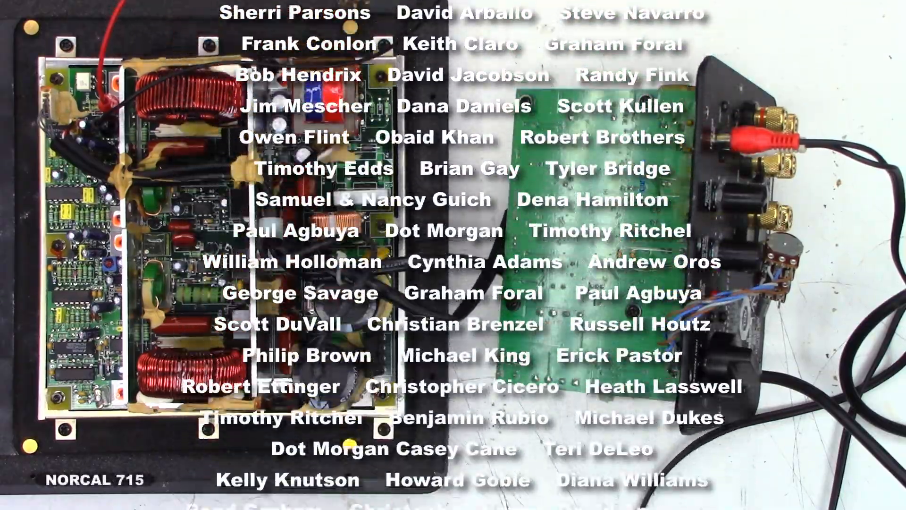
scroll("down", 3)
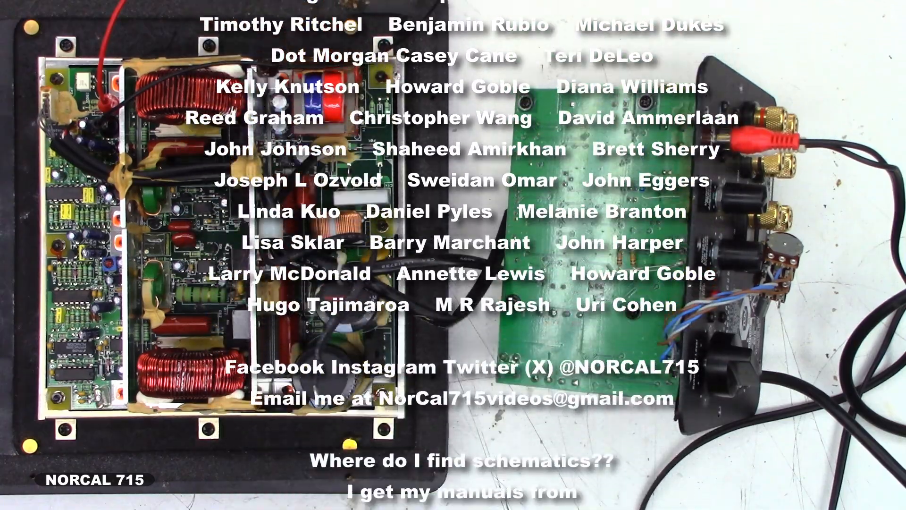